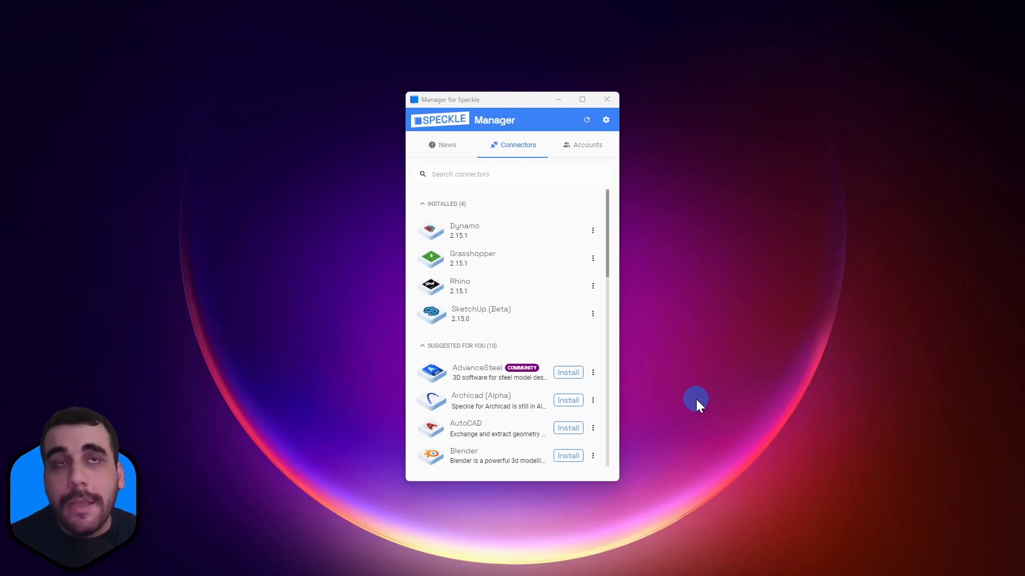
pyautogui.moveTo(691, 397)
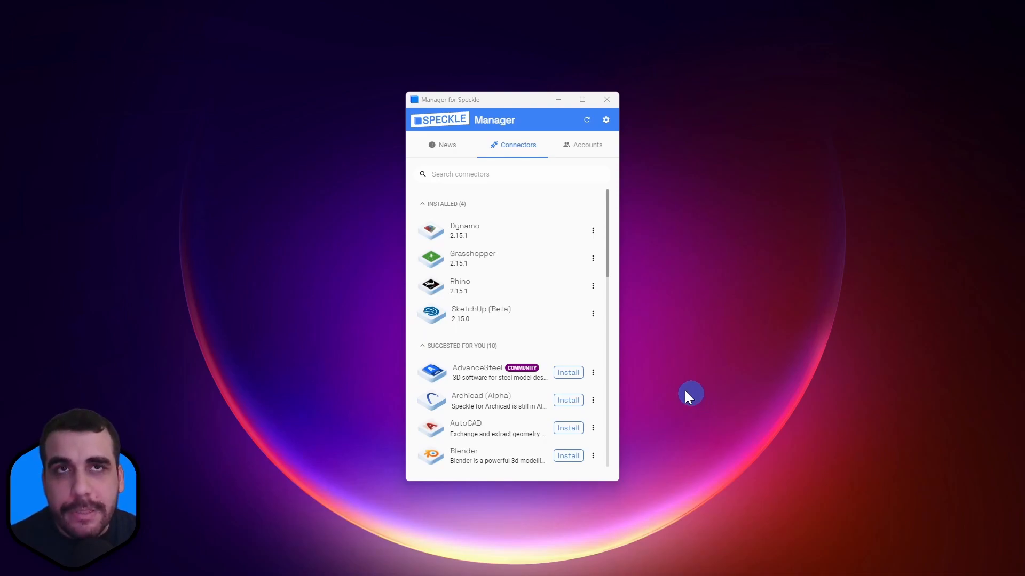
# Install the Blender connector version 2.15.0 from its Manager for Speckle page.
pyautogui.scroll(-3)
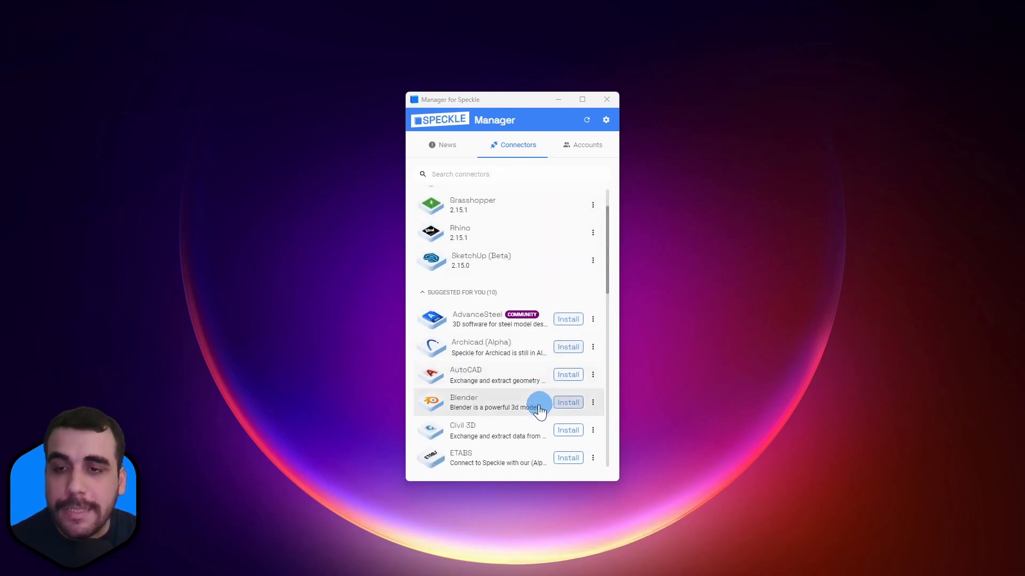
pyautogui.moveTo(511, 404)
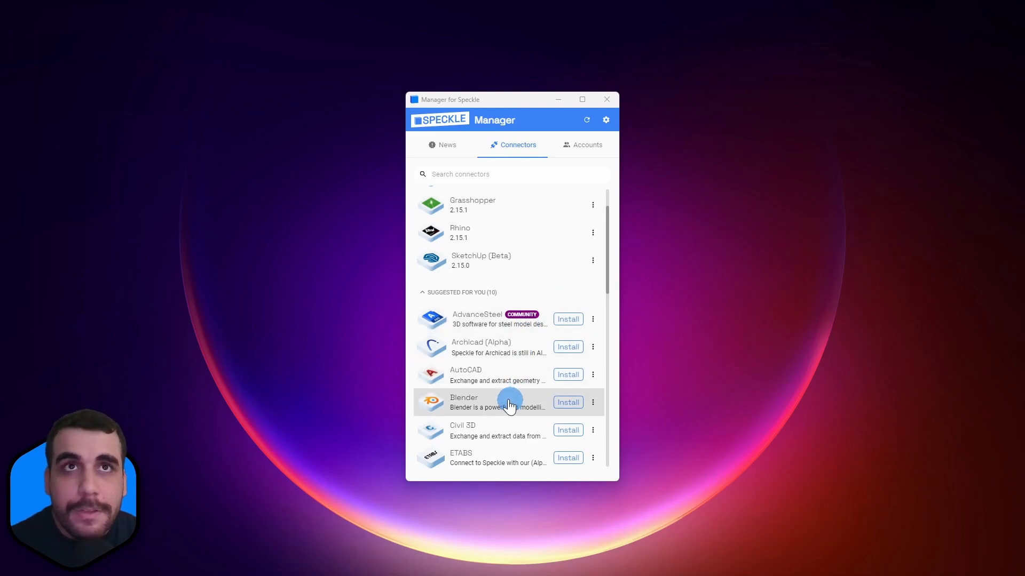
pyautogui.moveTo(568, 403)
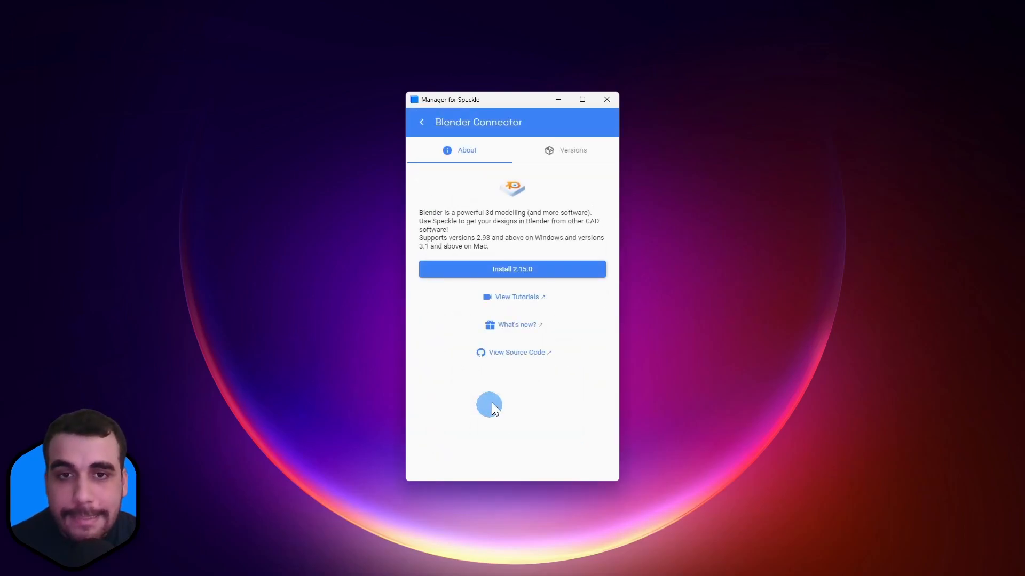
pyautogui.moveTo(511, 269)
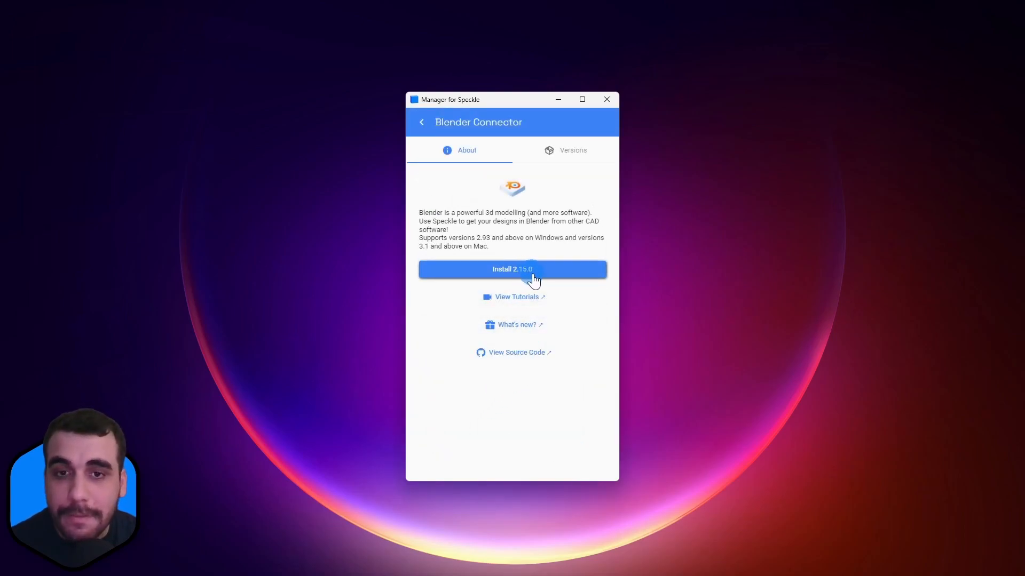
pyautogui.click(511, 269)
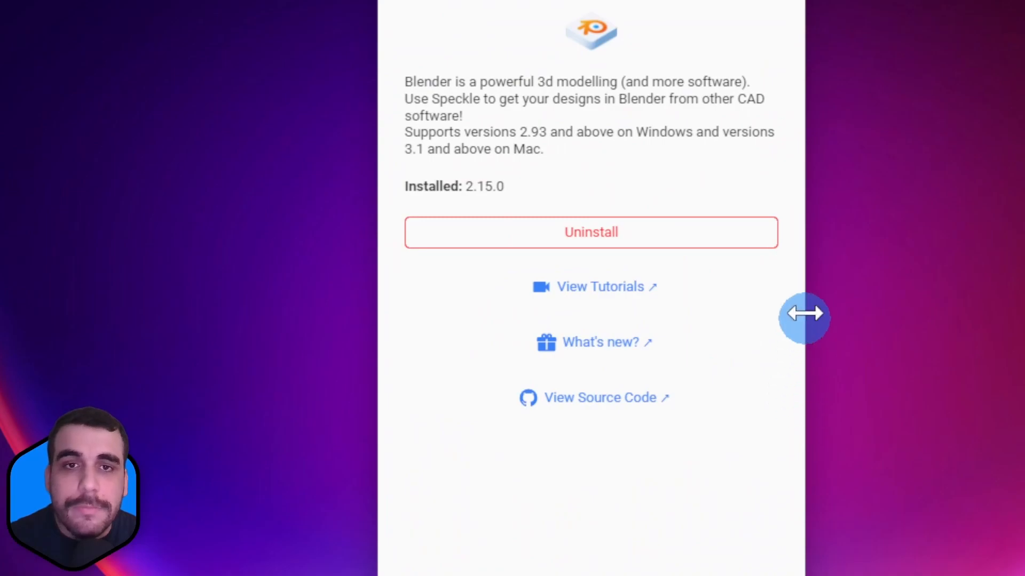
pyautogui.click(712, 156)
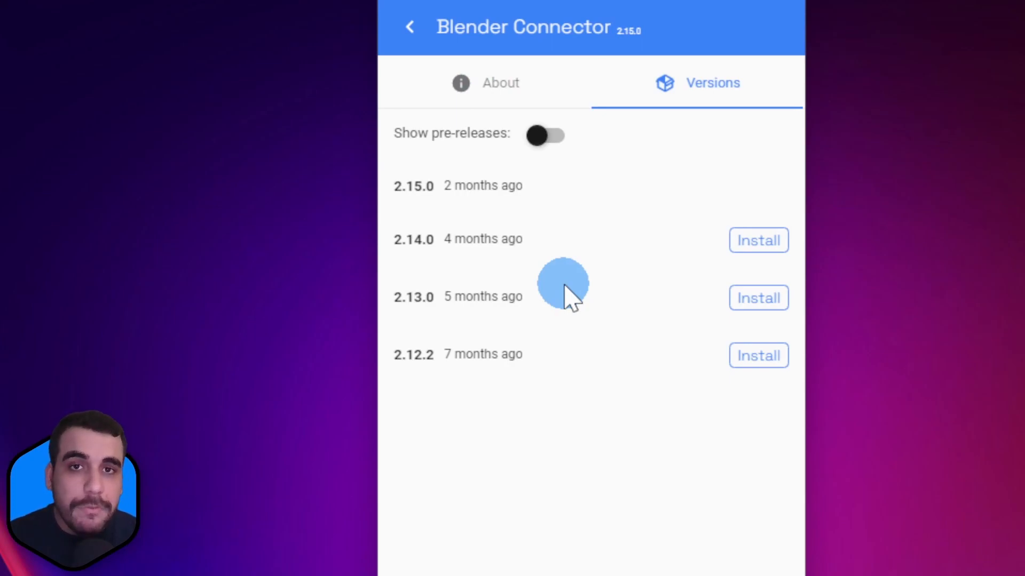
pyautogui.moveTo(585, 255)
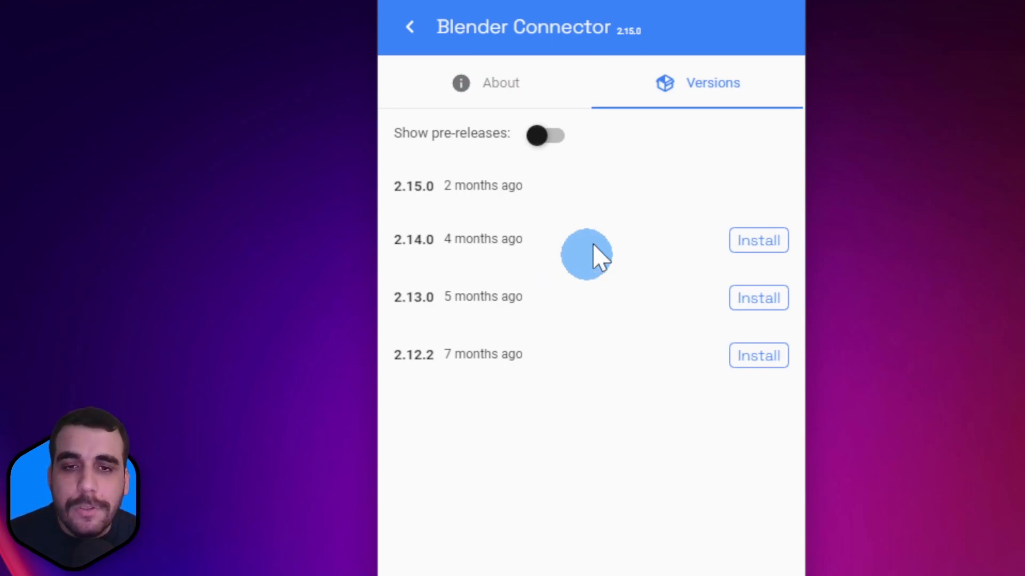
pyautogui.moveTo(739, 186)
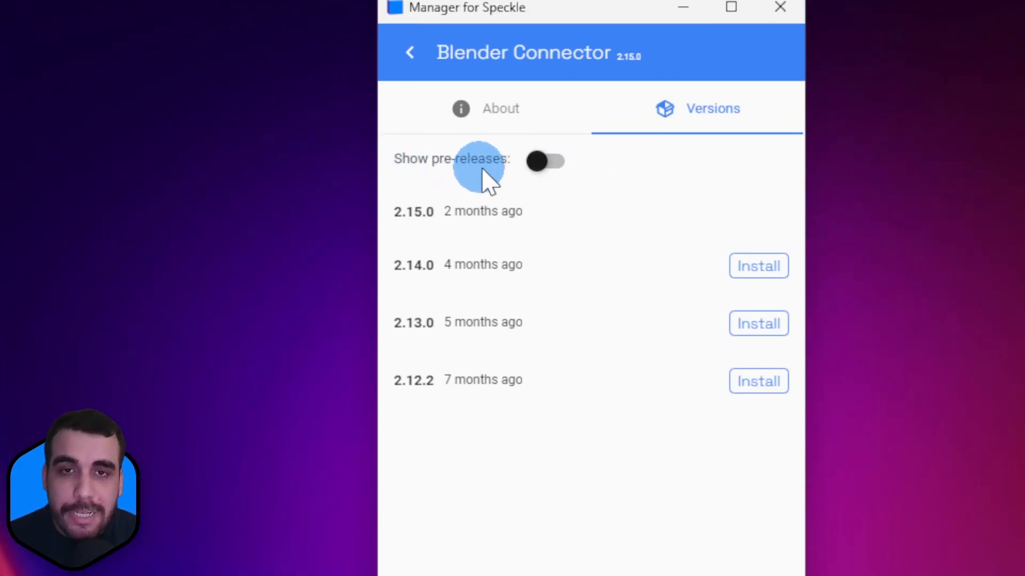
pyautogui.click(545, 161)
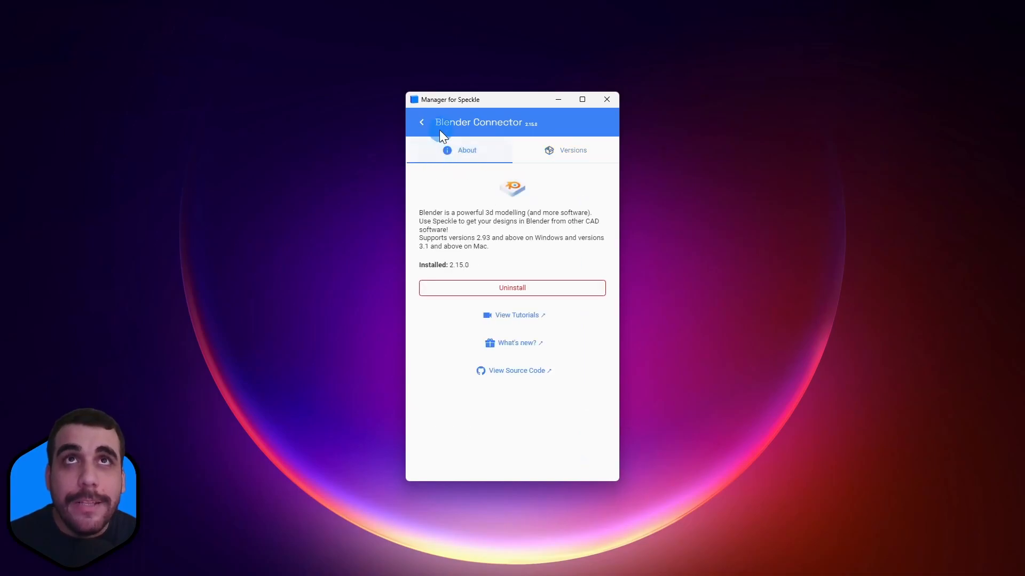
# Filter Blender's add-on preferences by 'speckle' to show SpeckleBlender 2.0 enabled.
pyautogui.click(606, 99)
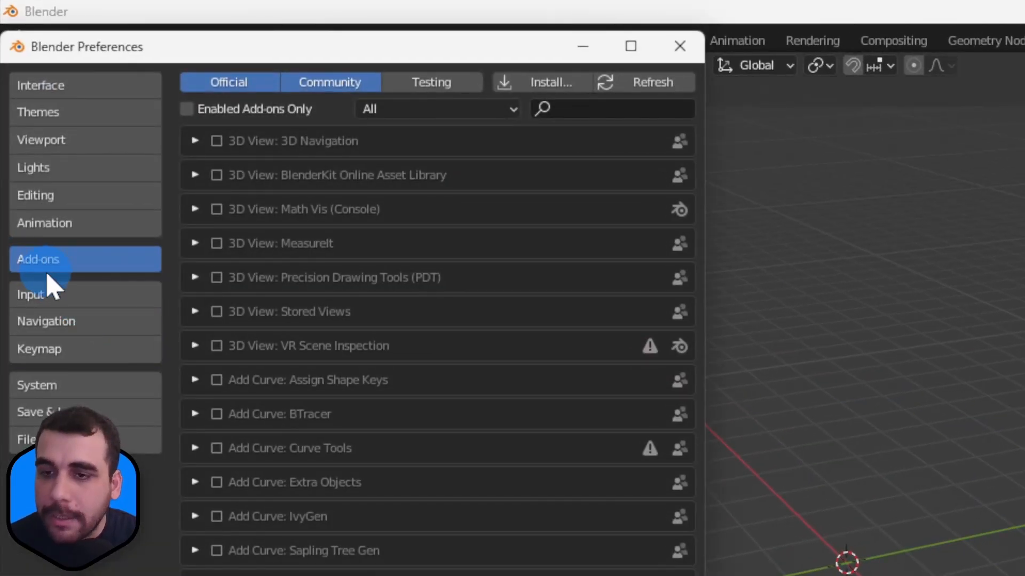
pyautogui.write('spec')
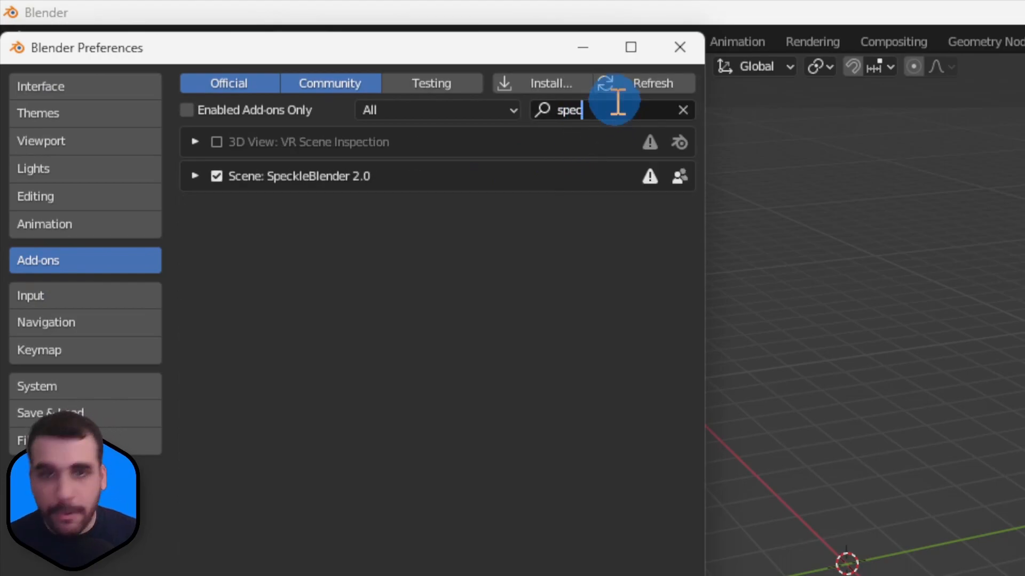
pyautogui.write('kle')
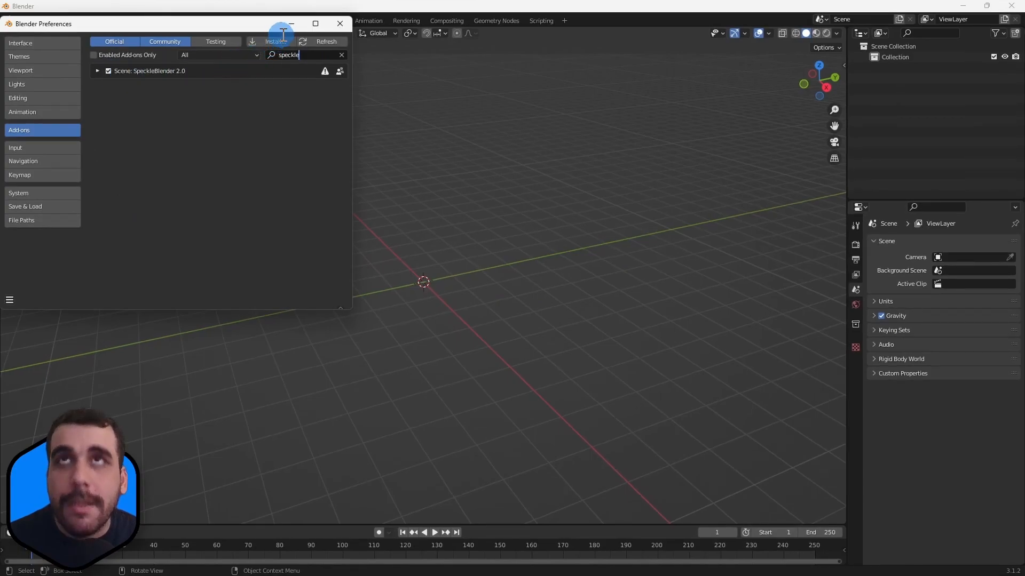
# Close Preferences and show the Speckle panel in the viewport sidebar.
pyautogui.click(340, 24)
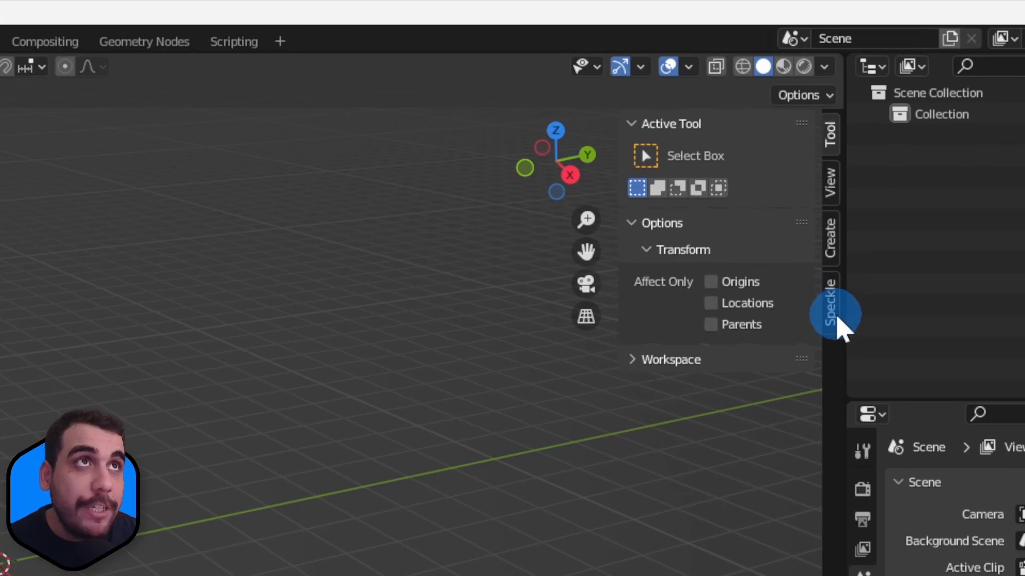
pyautogui.click(832, 304)
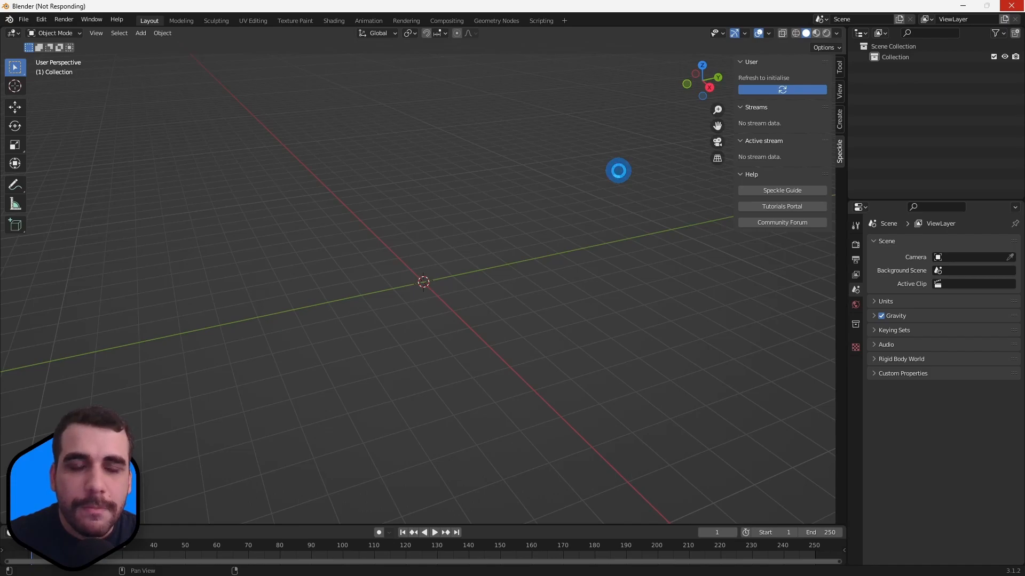
# Refresh the User section so the Speckle panel lists the account's streams.
pyautogui.click(781, 90)
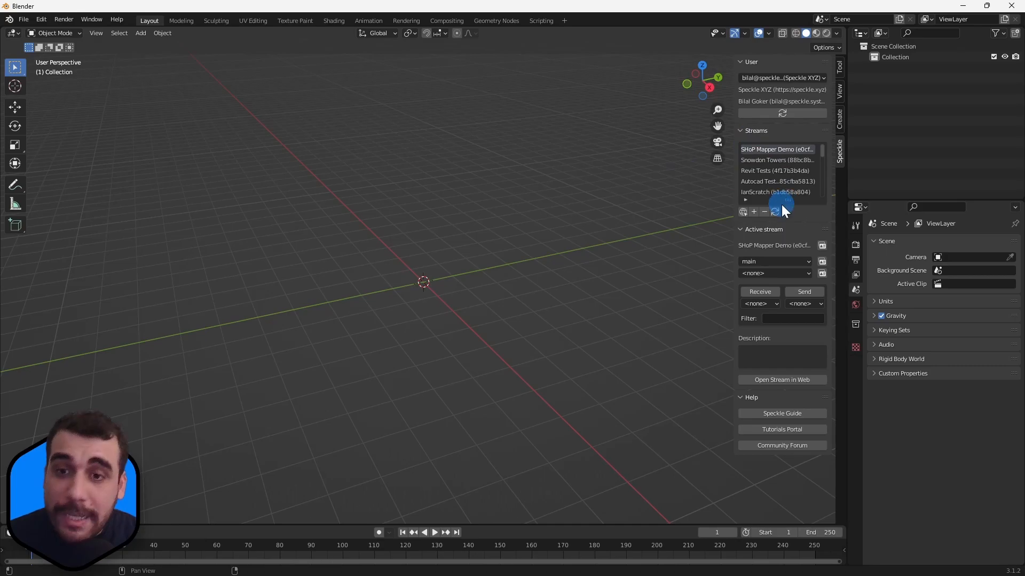
pyautogui.moveTo(658, 289)
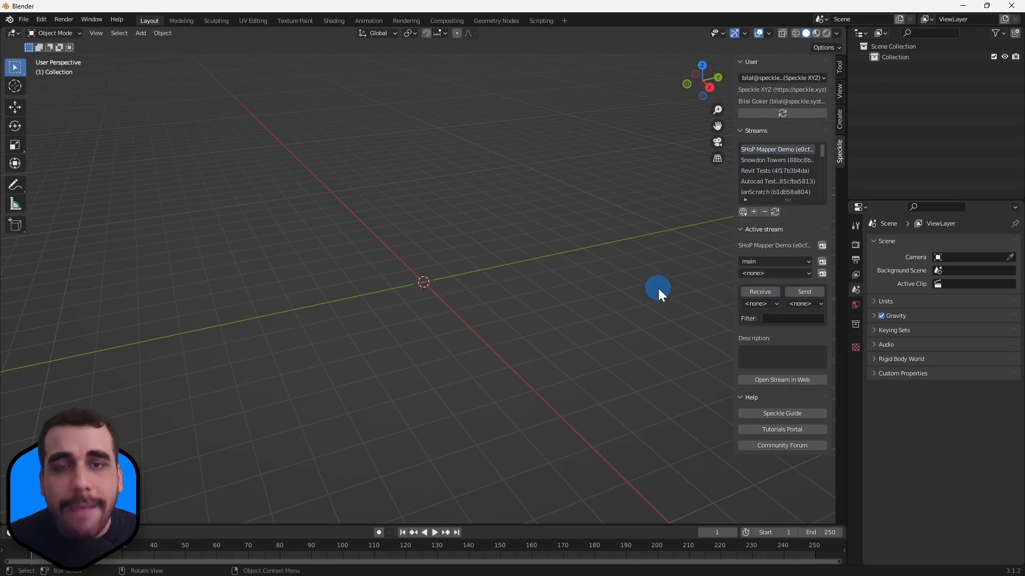